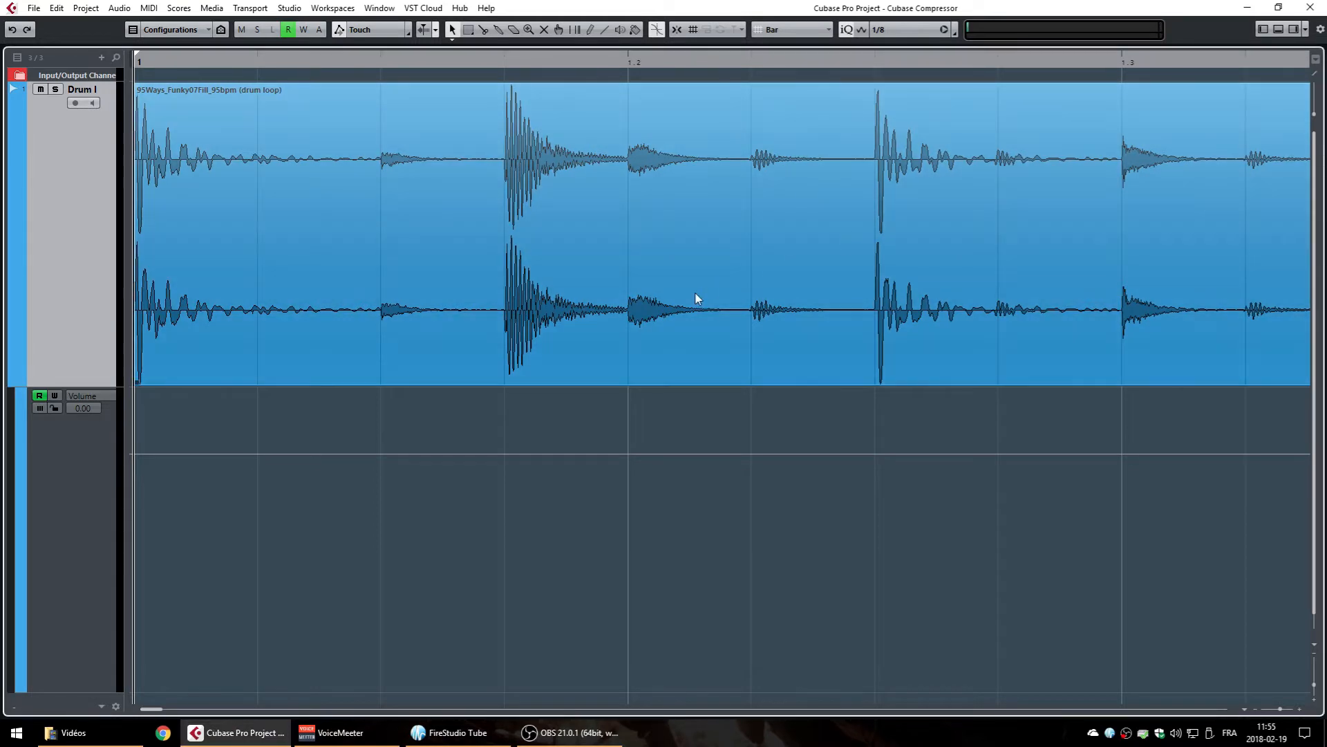
{"action": "mouse_move", "coordinate": [511, 329]}
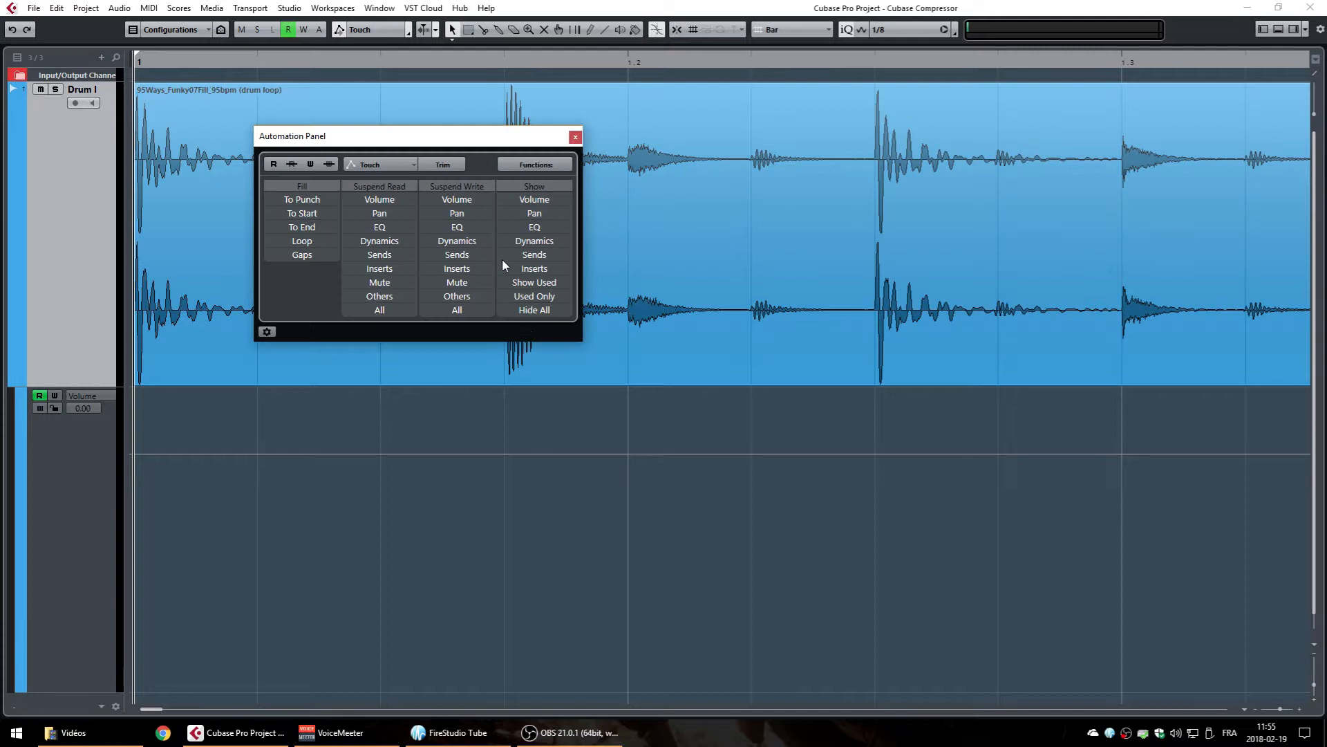
- Enable Show Data on Tracks so the drum loop waveform appears in the Volume lane
{"action": "left_click", "coordinate": [266, 331]}
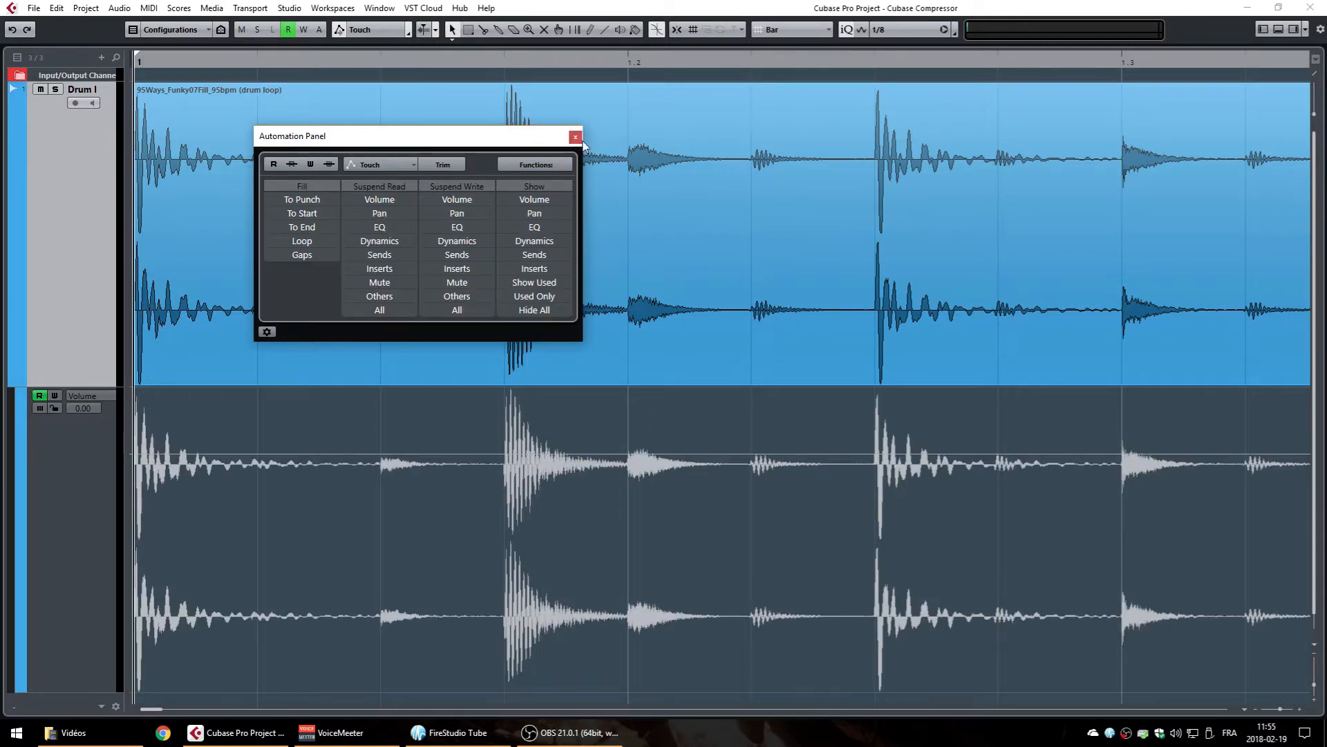
- Close the Automation Panel and bring up the tool menu over the Volume lane to draw
{"action": "left_click", "coordinate": [576, 136]}
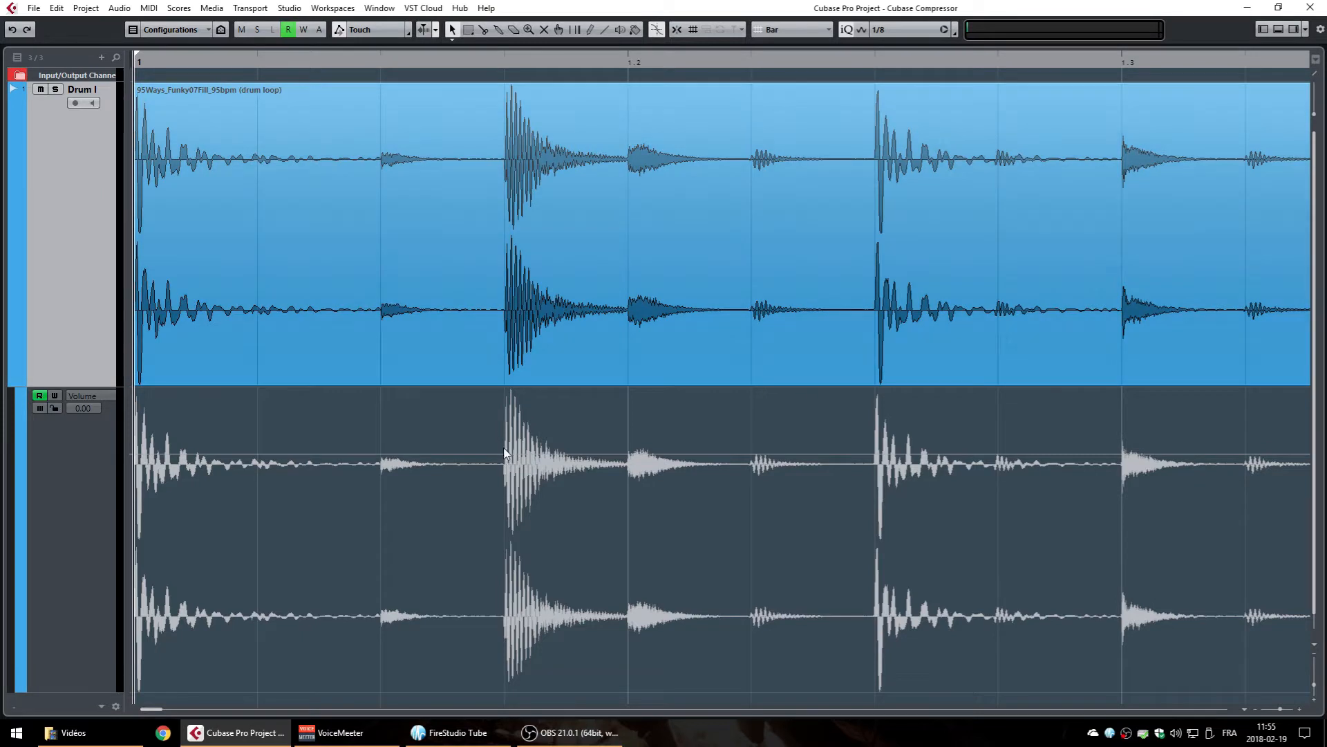
{"action": "mouse_move", "coordinate": [510, 414]}
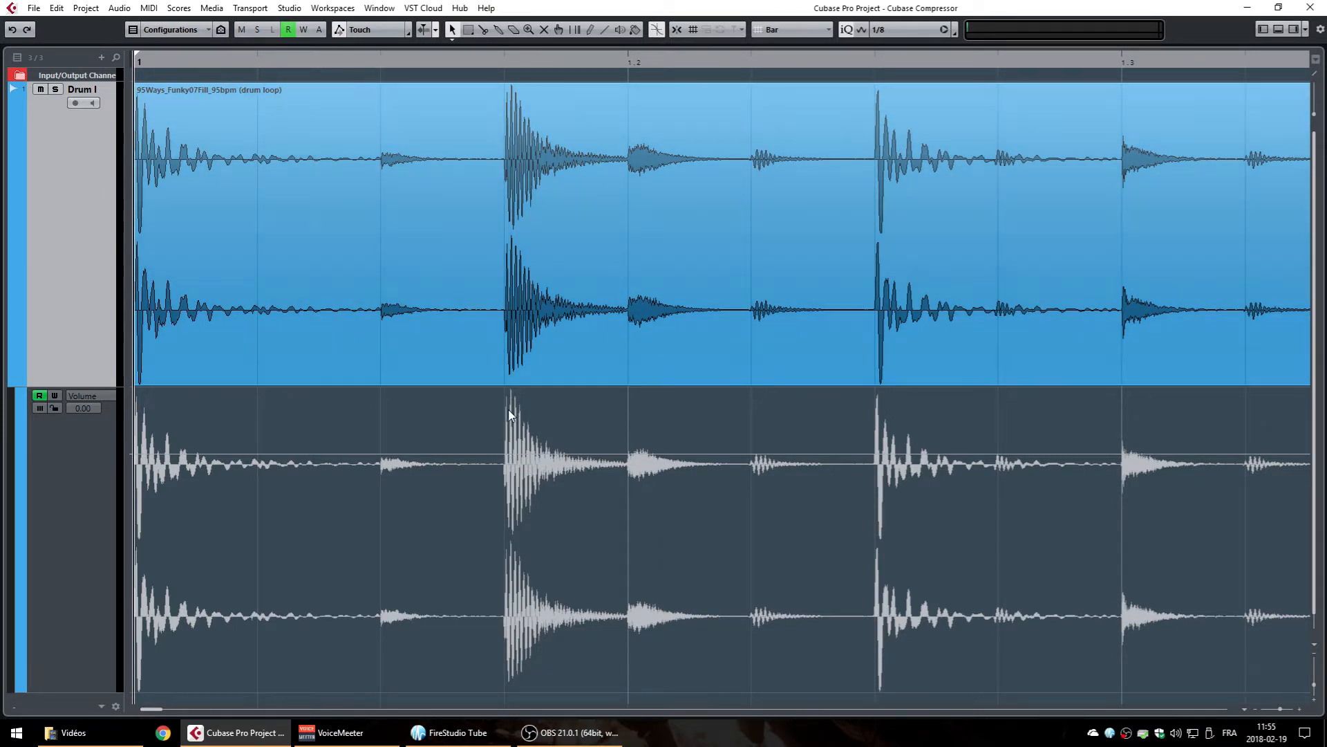
{"action": "mouse_move", "coordinate": [627, 469]}
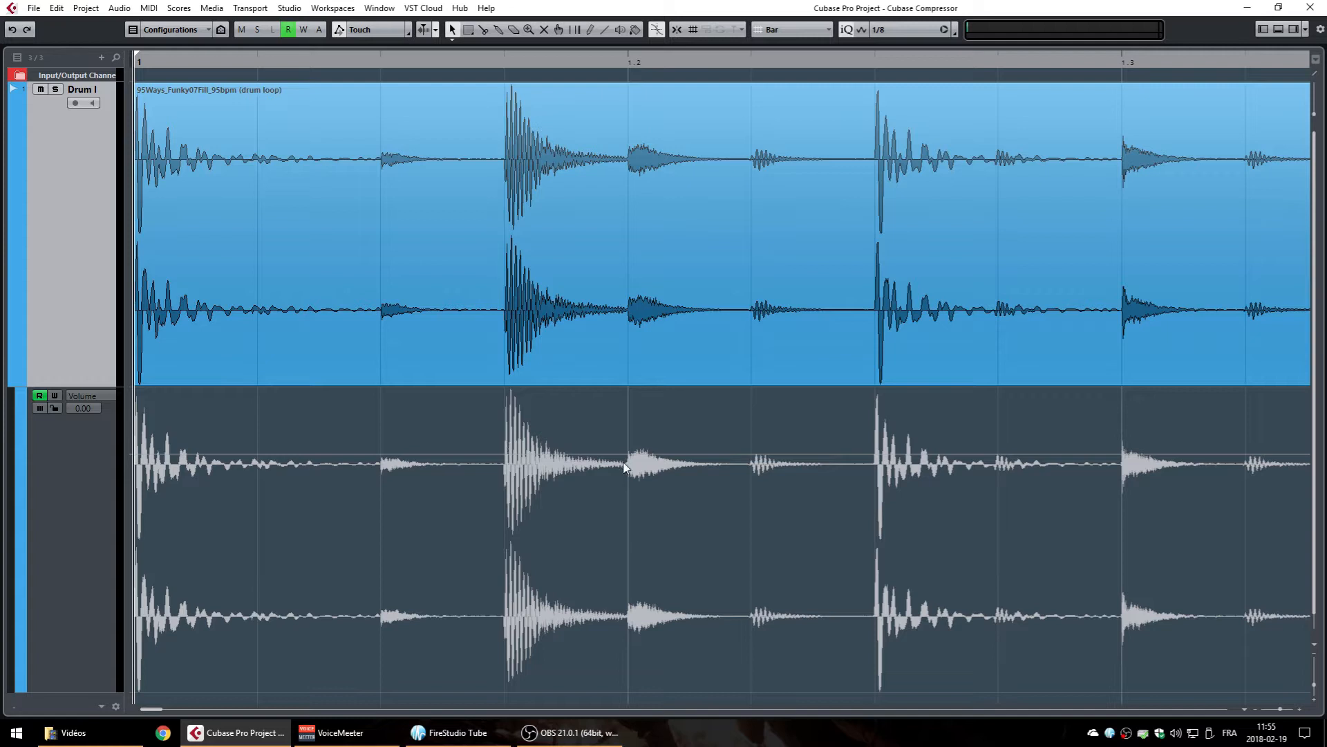
{"action": "right_click", "coordinate": [625, 469]}
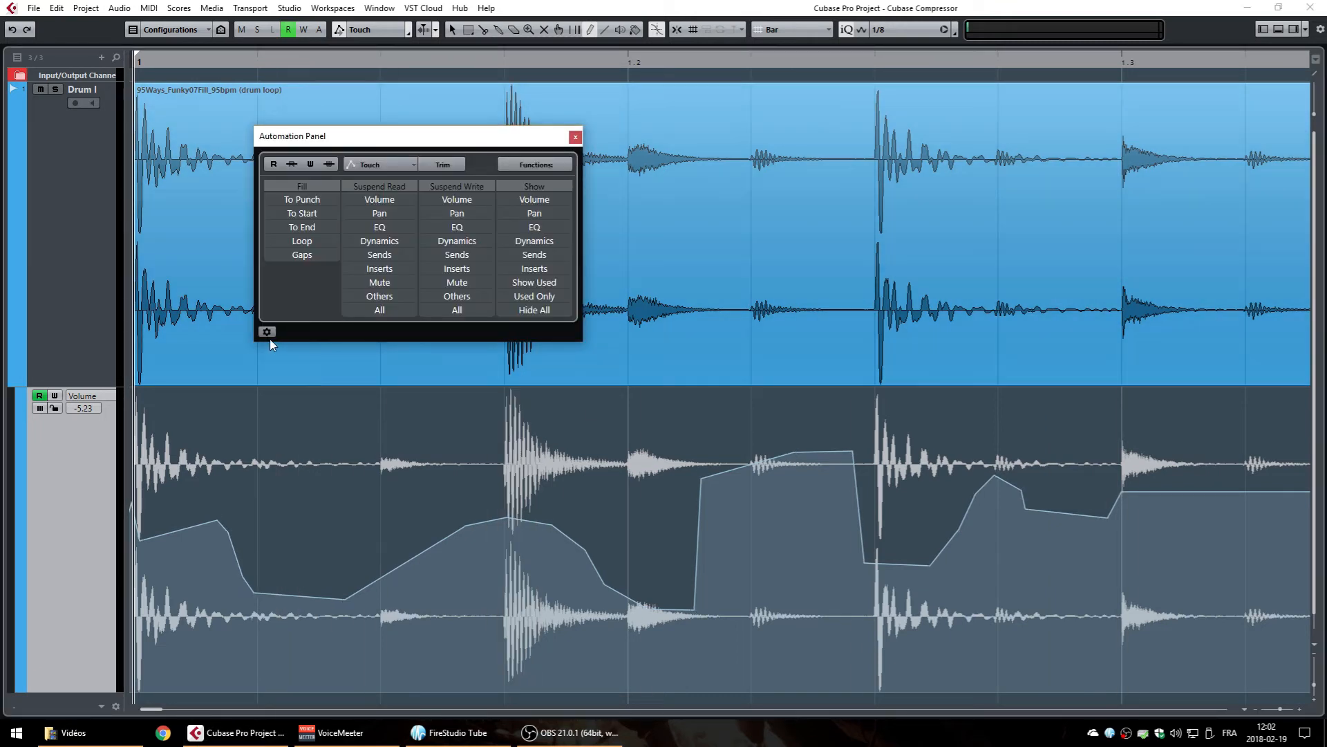
- Set the automation Reduction Level to 0 and return to draw precise volume points
{"action": "left_click", "coordinate": [267, 331]}
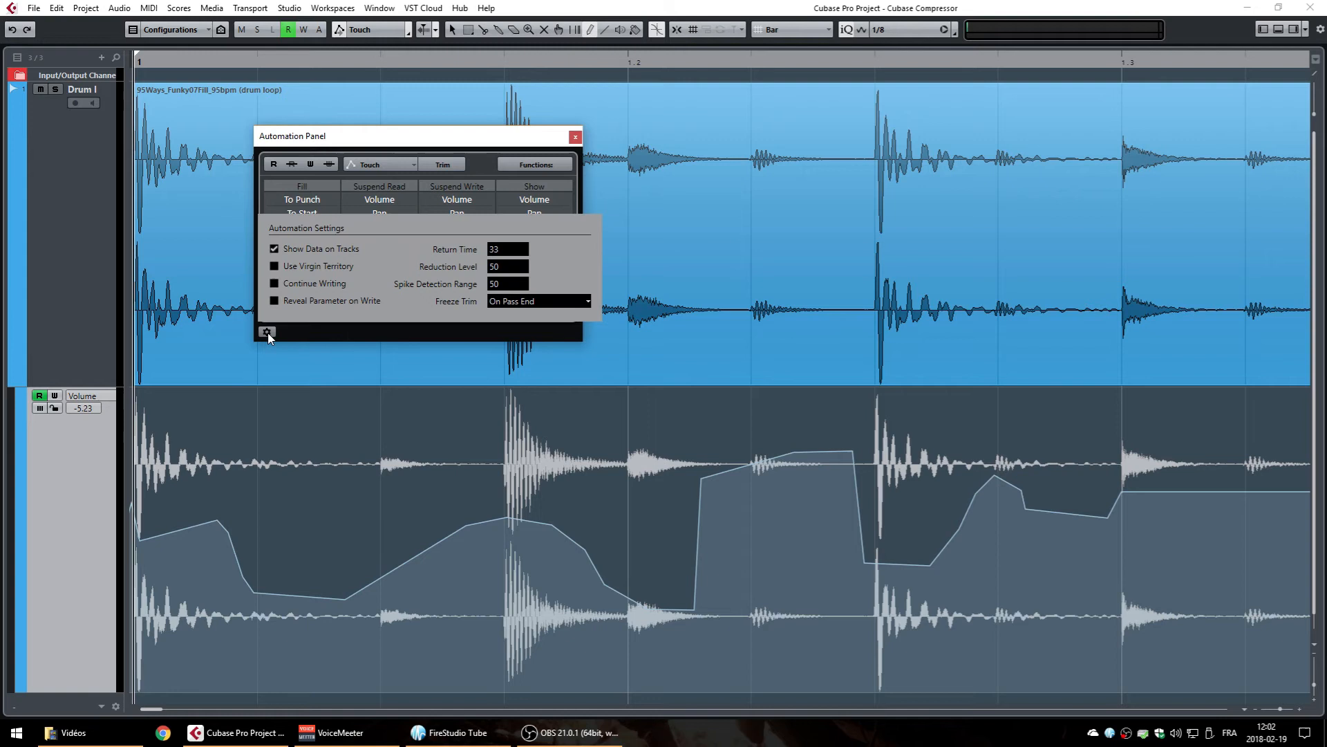
{"action": "mouse_move", "coordinate": [429, 274]}
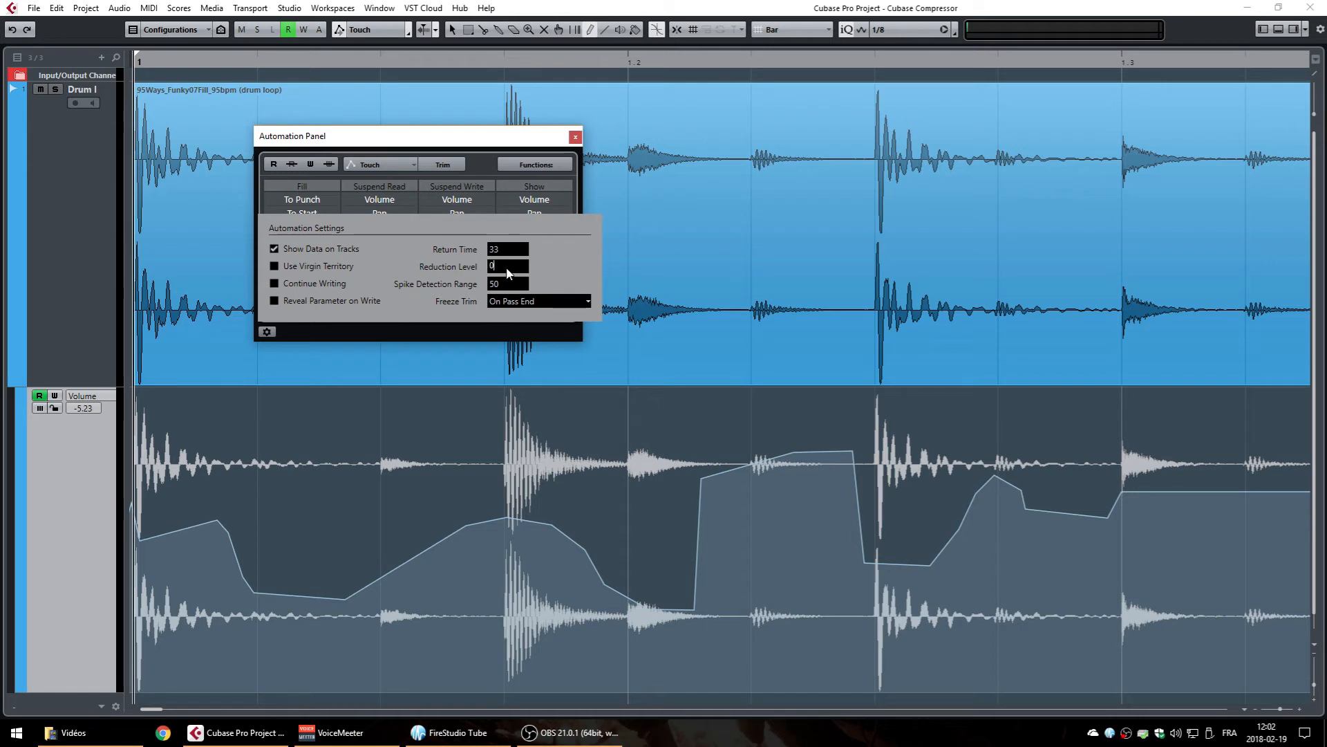
{"action": "left_click", "coordinate": [575, 137]}
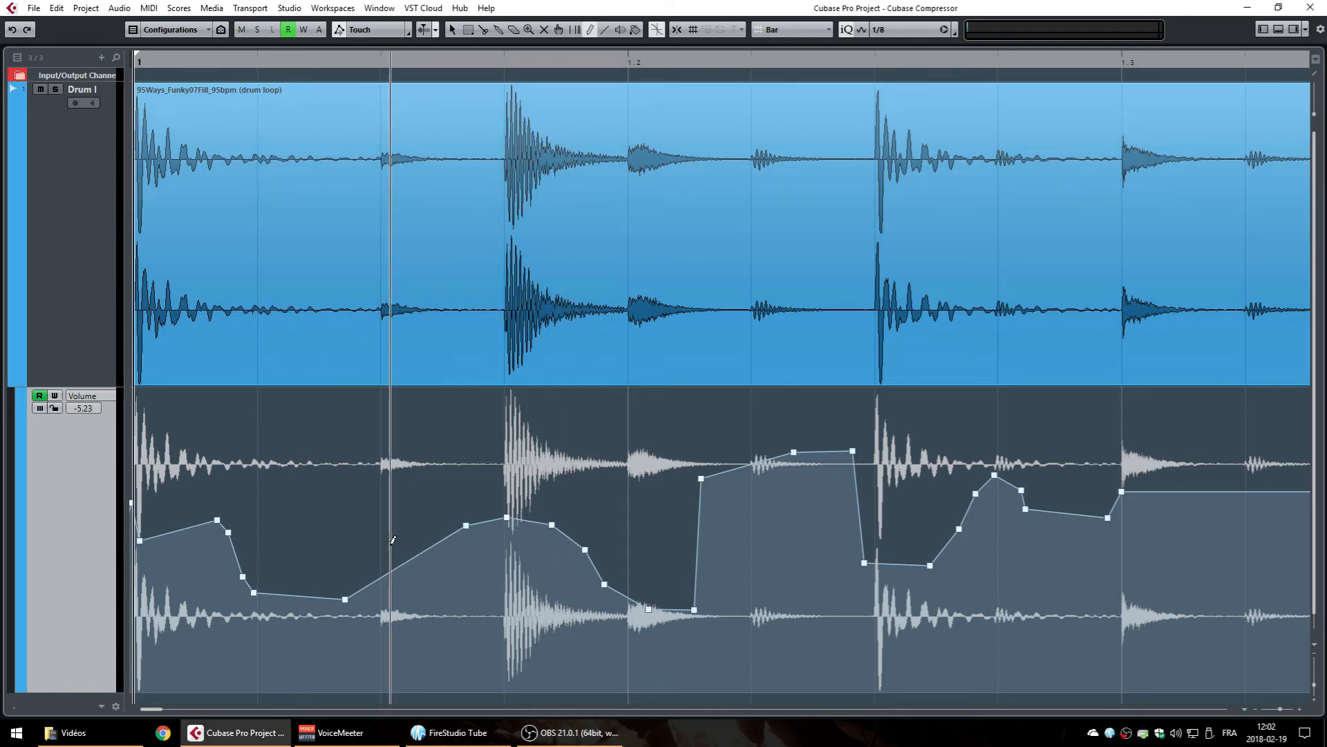